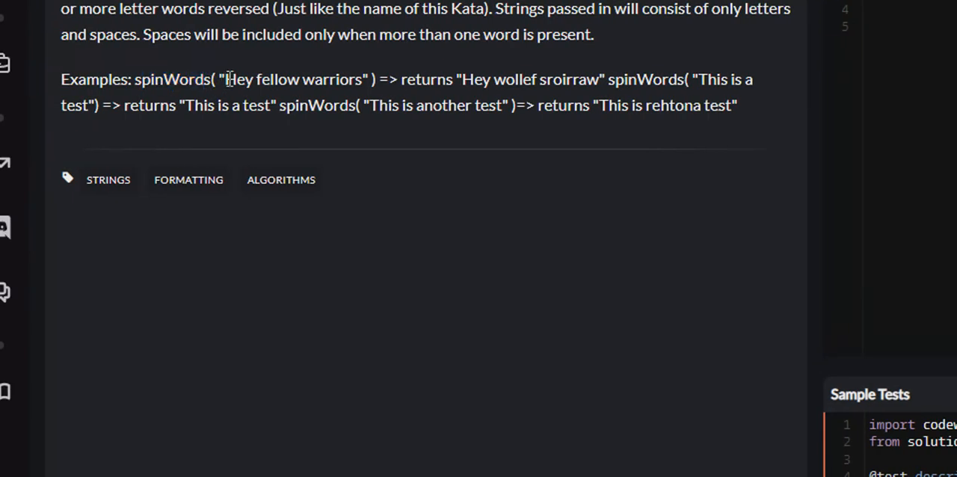
Step: Review the spinWords kata description and examples, reaching the starter spin_words function
drag(226, 79, 297, 80)
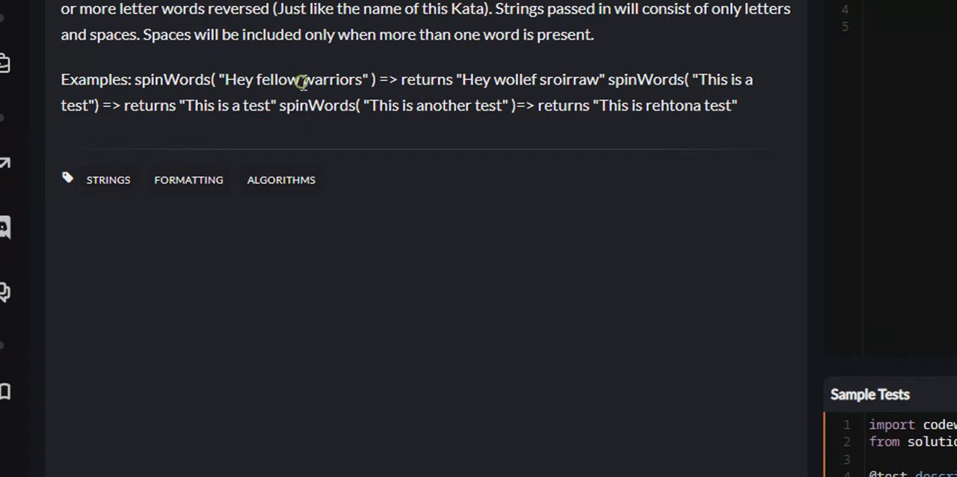
double_click(281, 79)
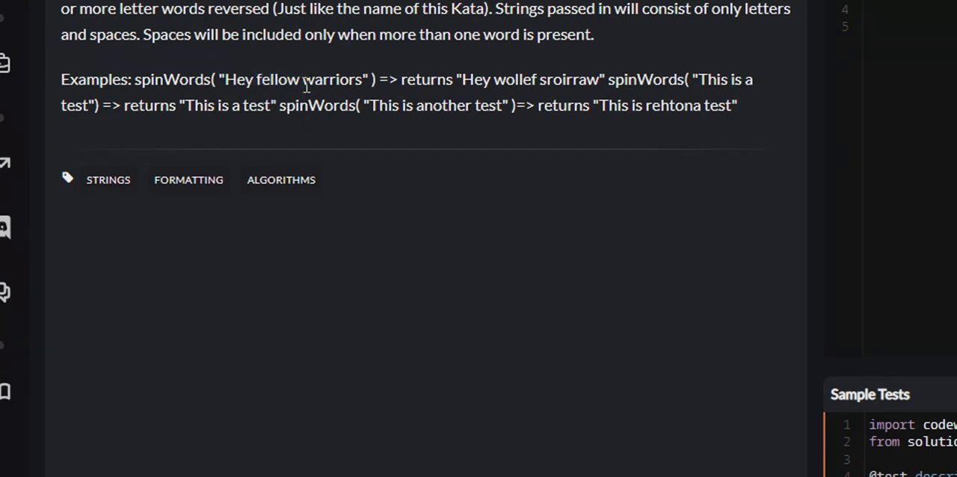
double_click(327, 79)
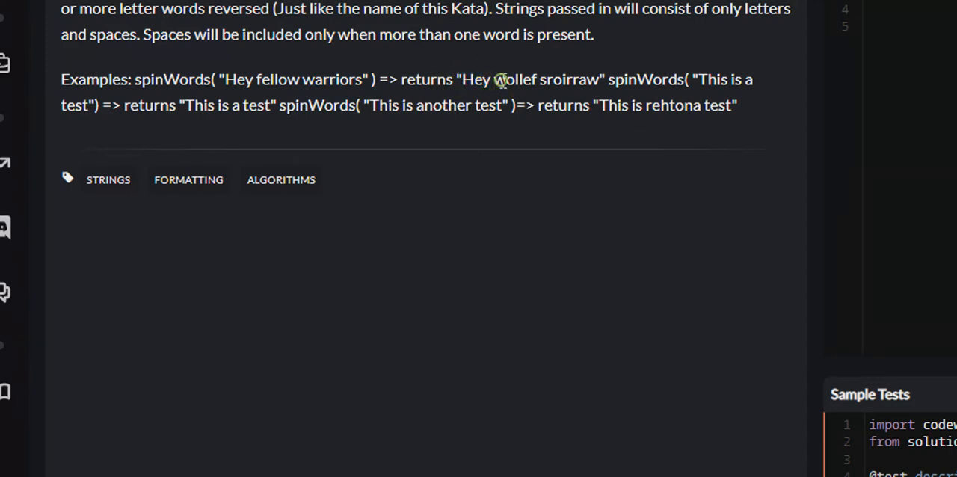
mouse_move(396, 80)
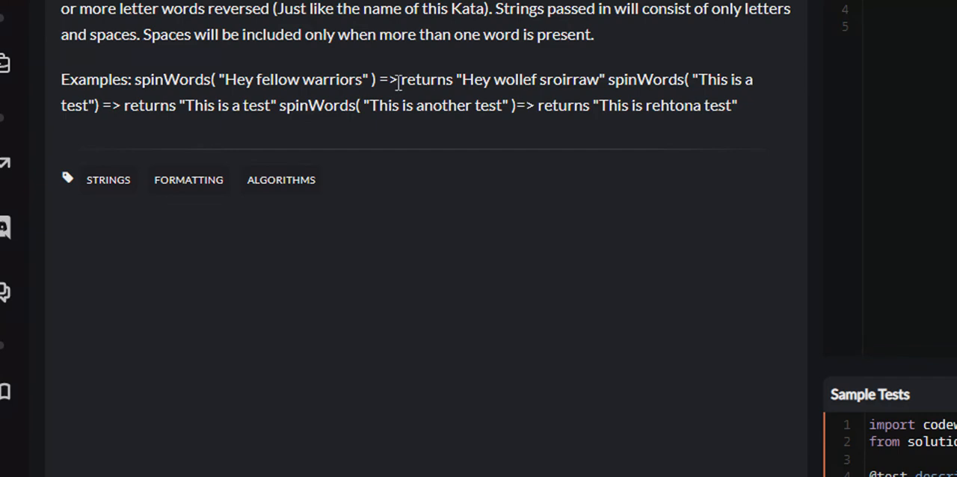
double_click(496, 79)
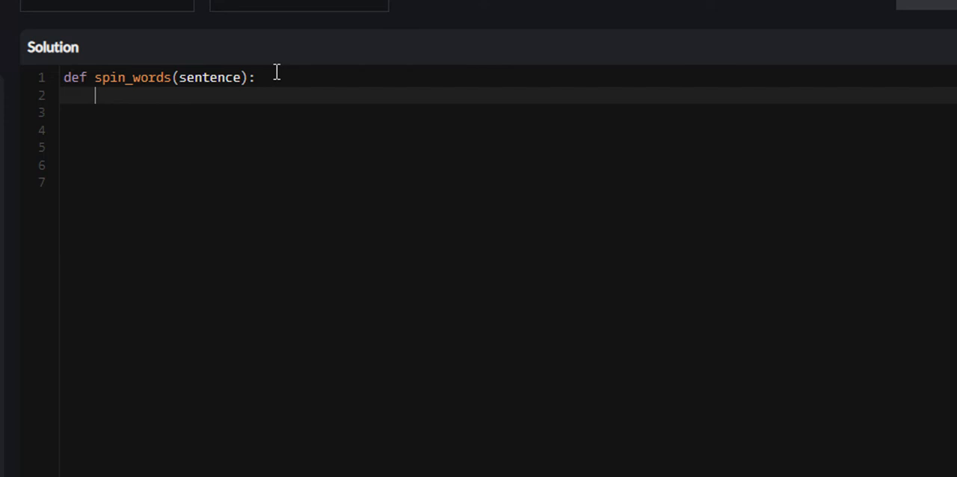
Step: Add sentence = sentence.split() as the first line of spin_words
text(s)
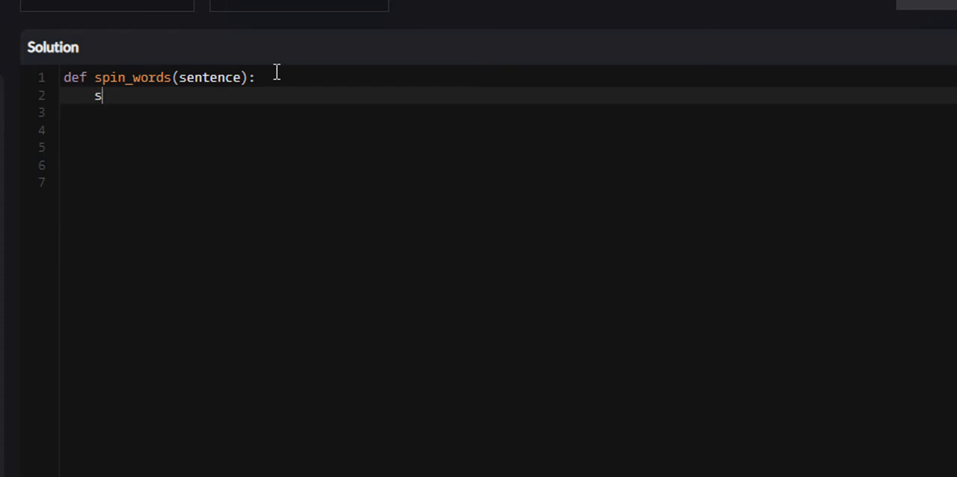
text(entence = sentenc)
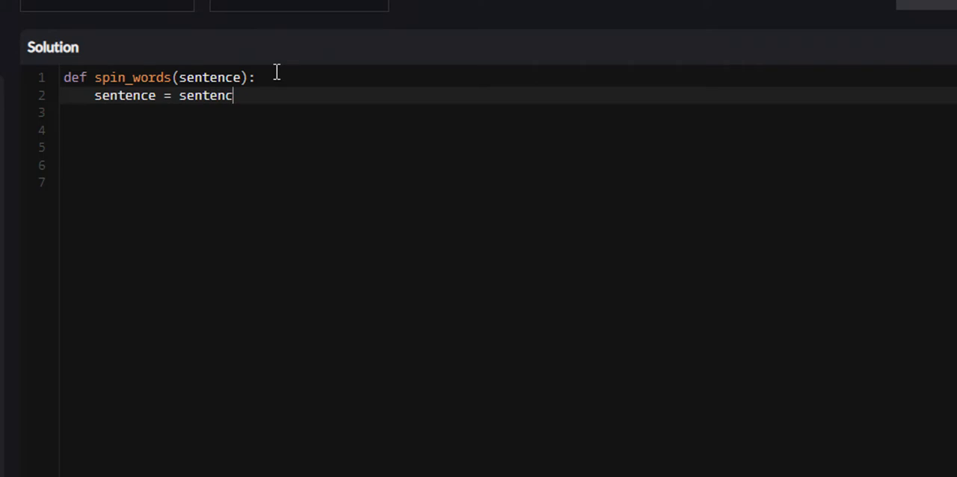
text(e.split()
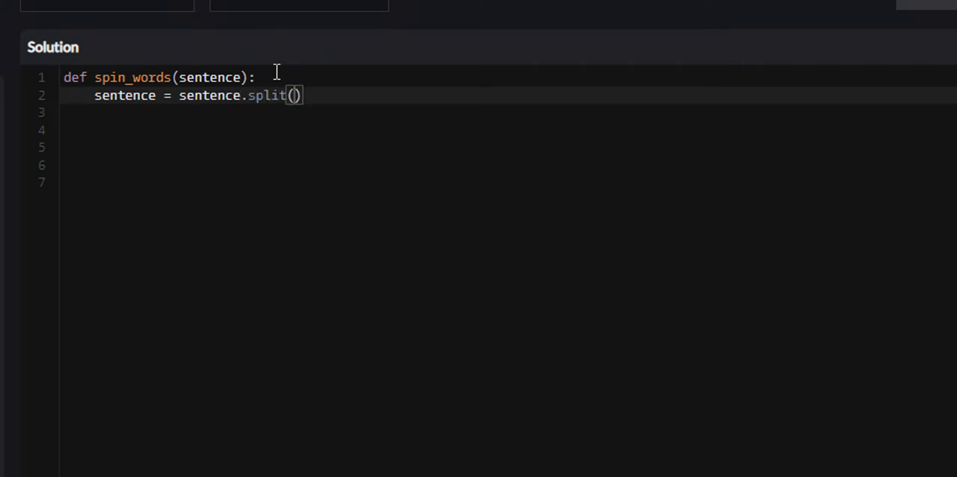
double_click(269, 95)
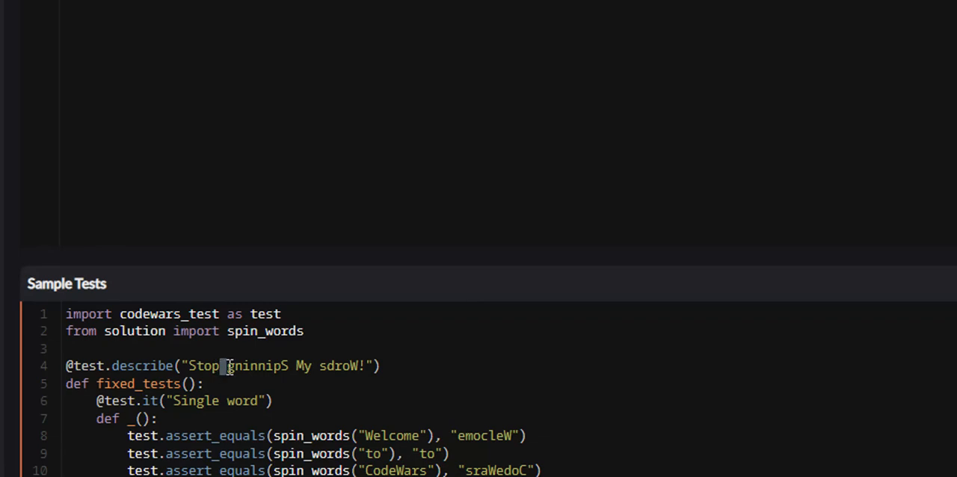
double_click(257, 365)
text(sentence = sentence.split())
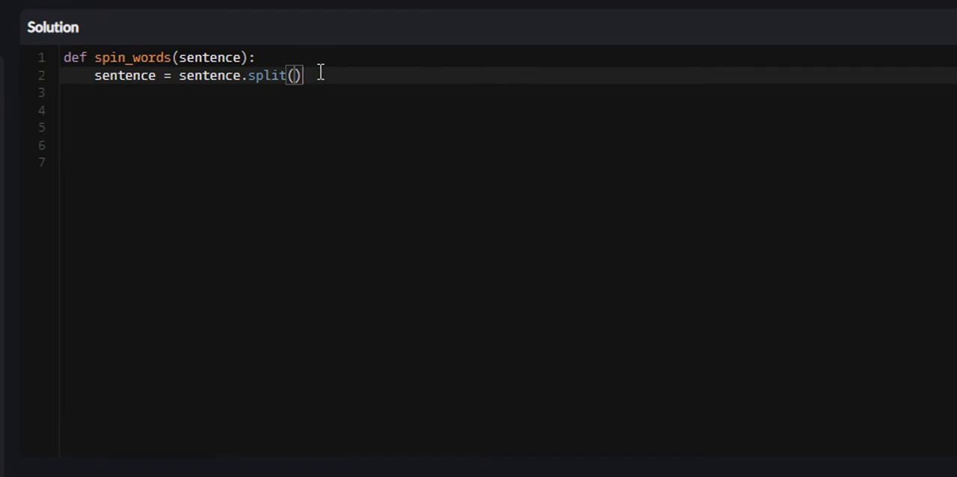
Step: Add the loop header for word in range(len(sentence)): below the split line
key(Enter)
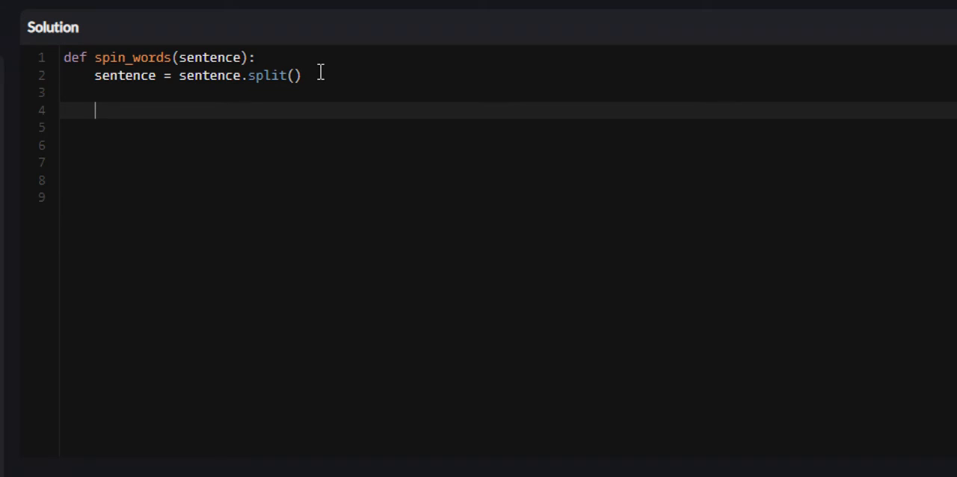
text(for wor)
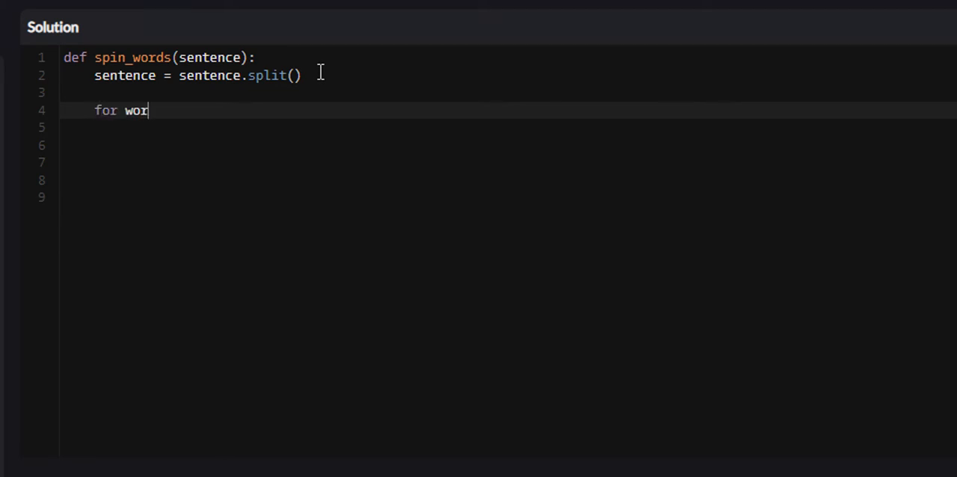
text(d in)
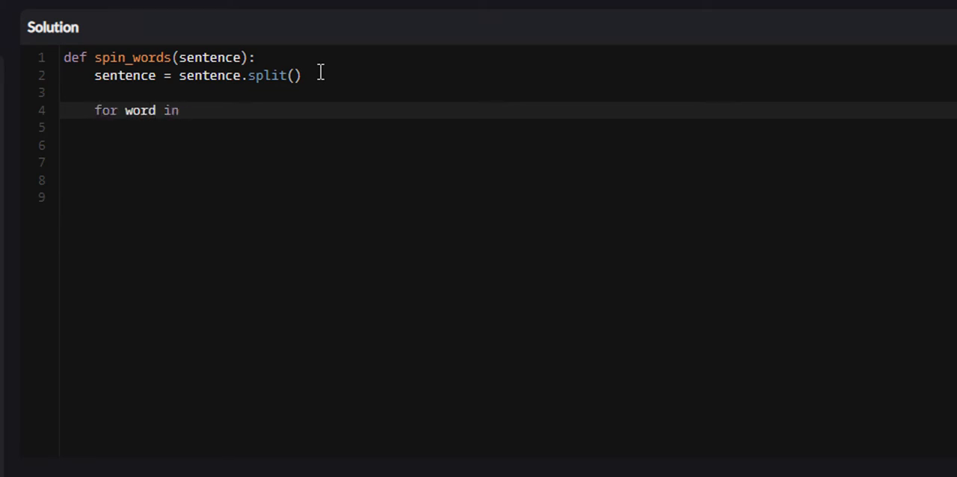
text(range(len()
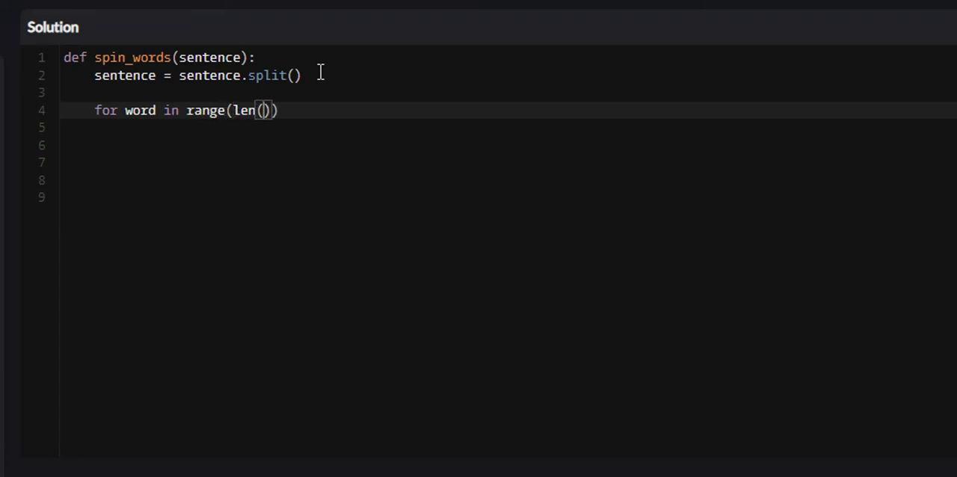
text(sentence)
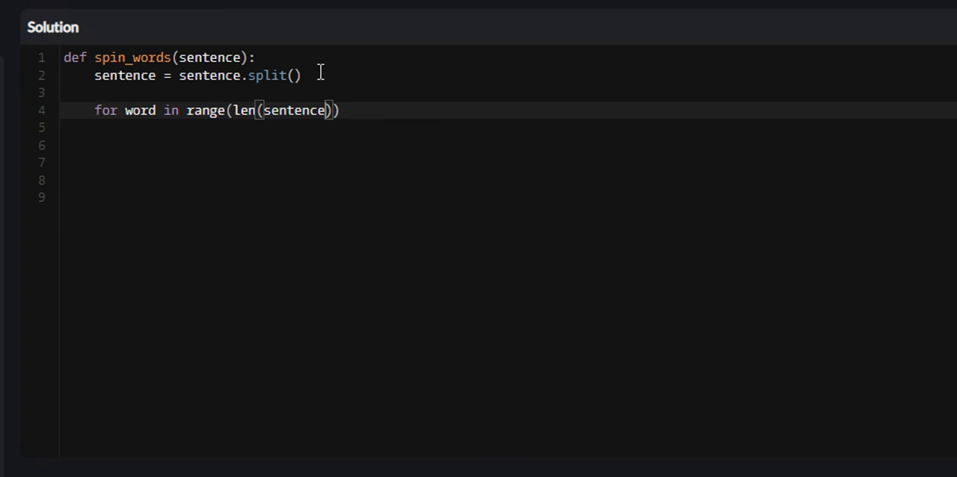
text(:)
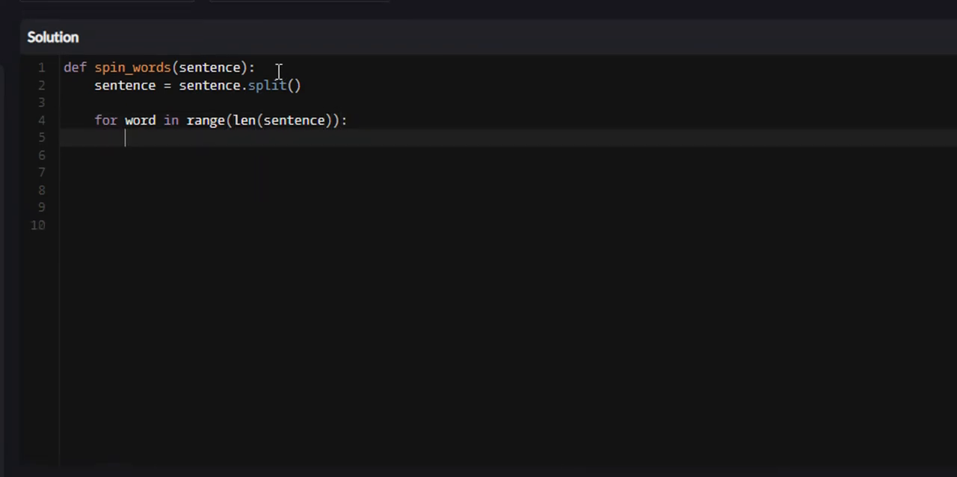
Step: Inside the loop, add the condition if len(sentence[word]) >= 5:
double_click(140, 120)
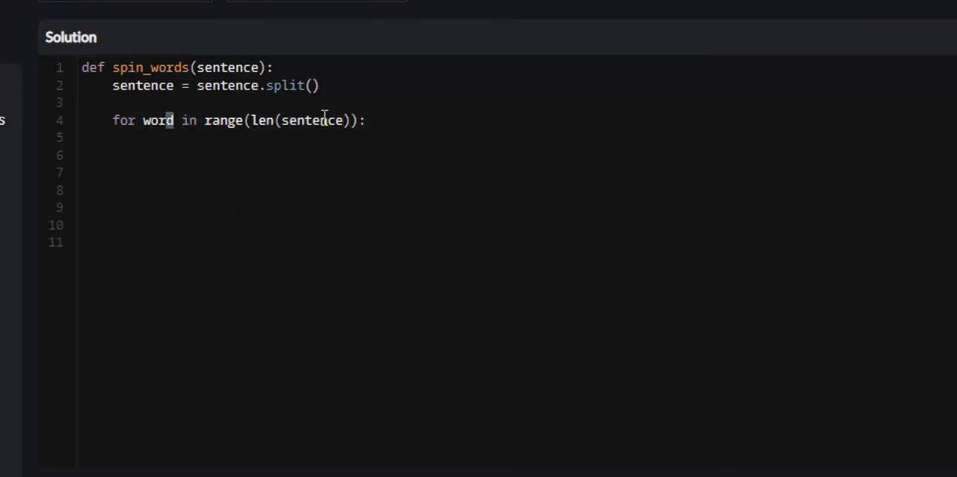
key(enter)
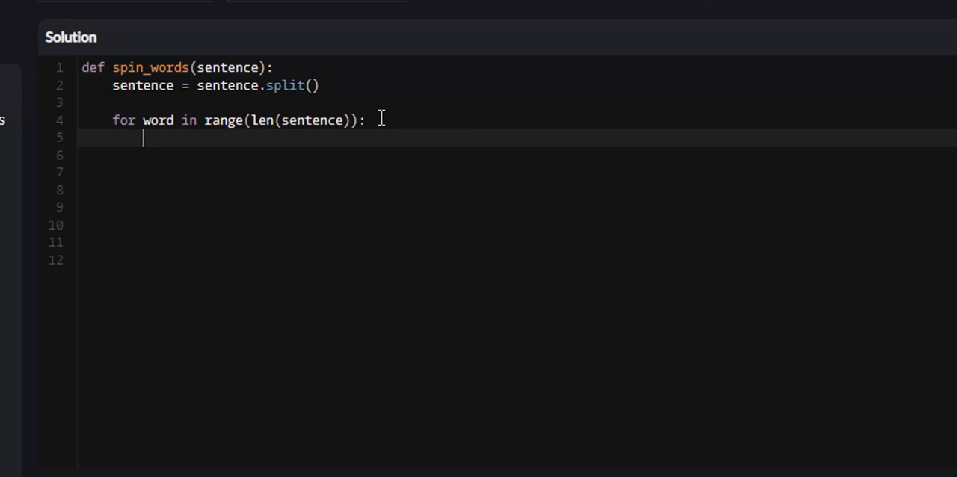
text(if)
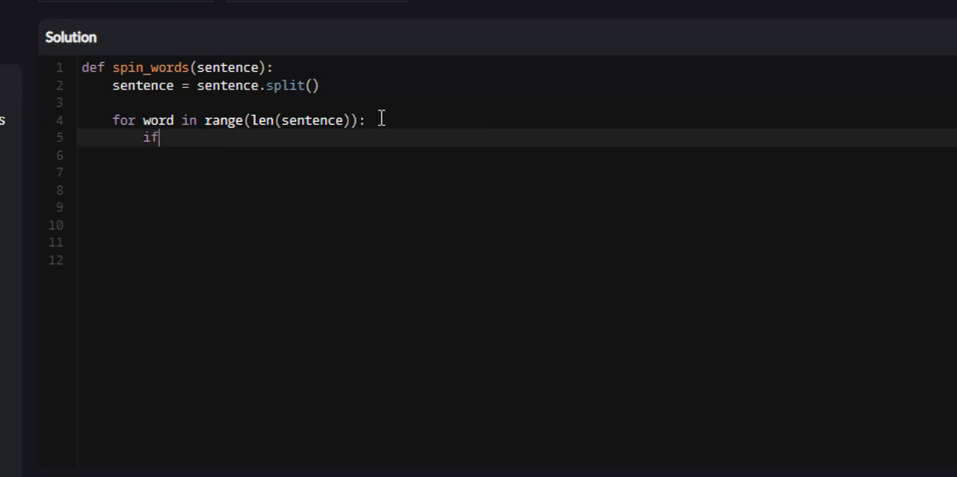
text(len()
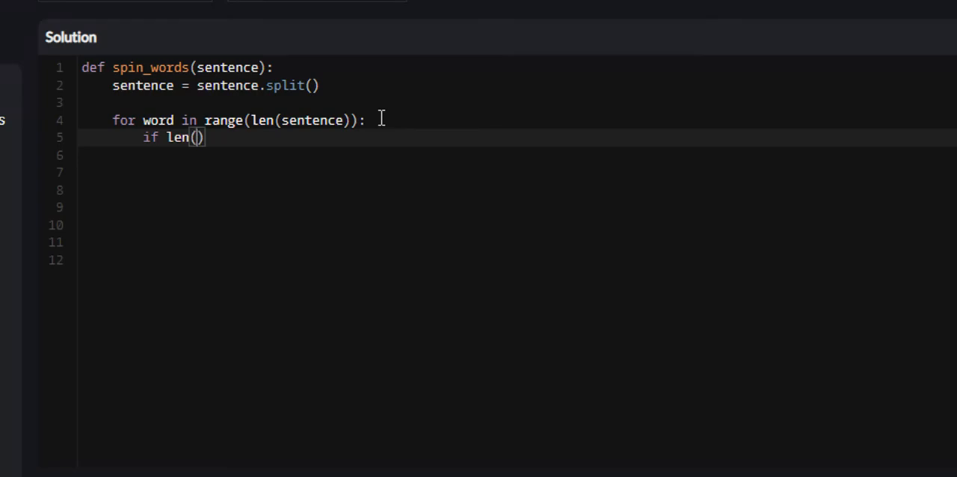
text(sentence)
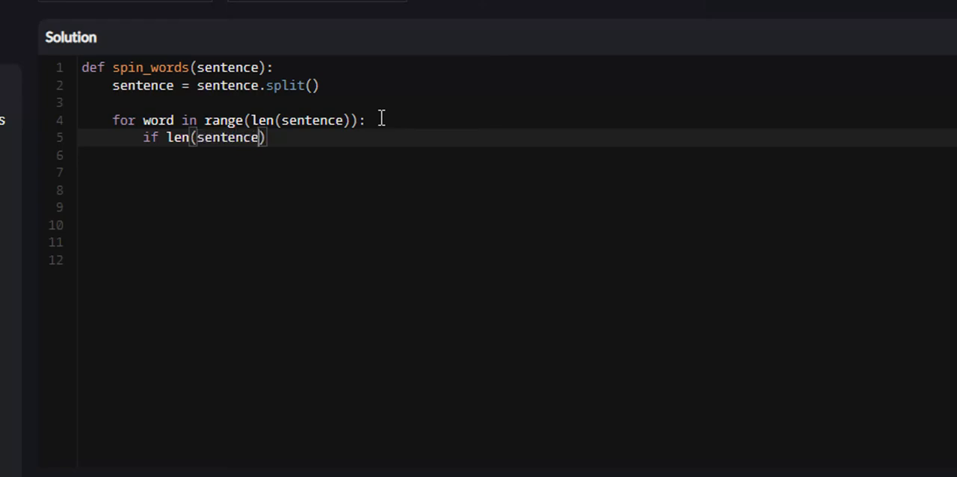
text([word])
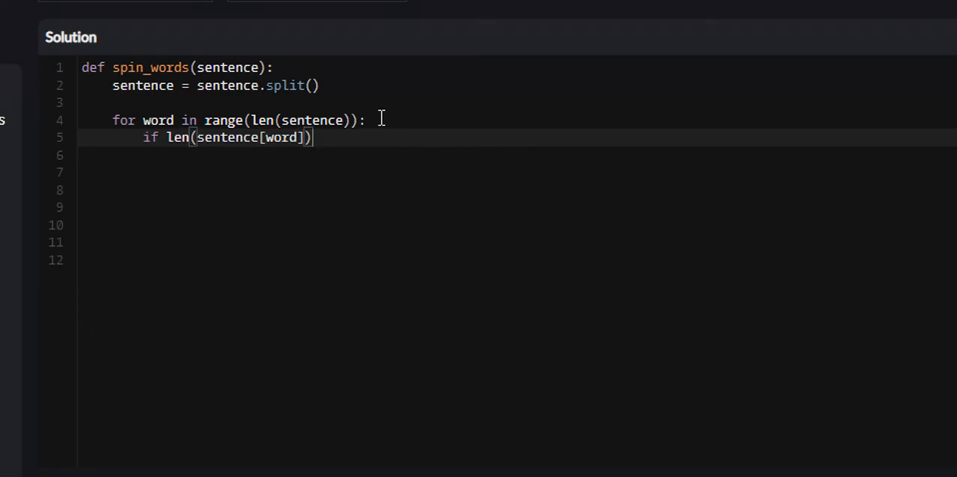
text(>=)
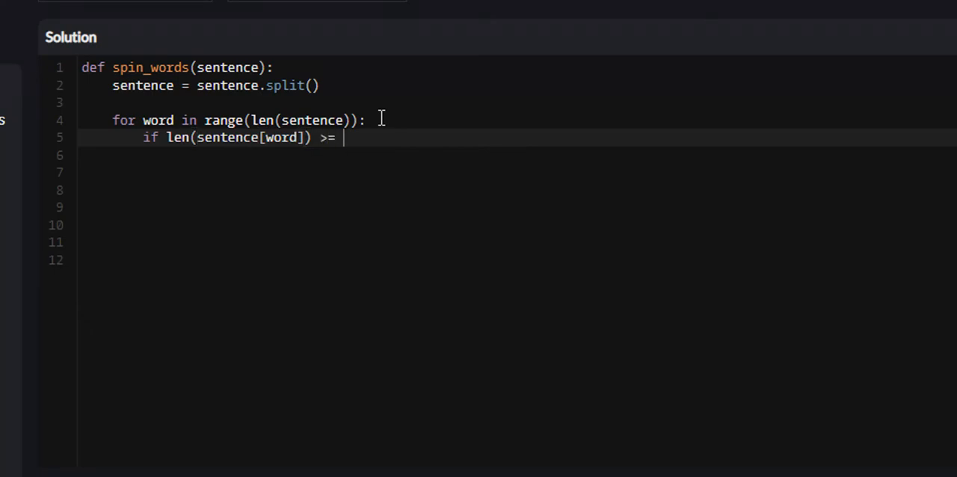
text(5:)
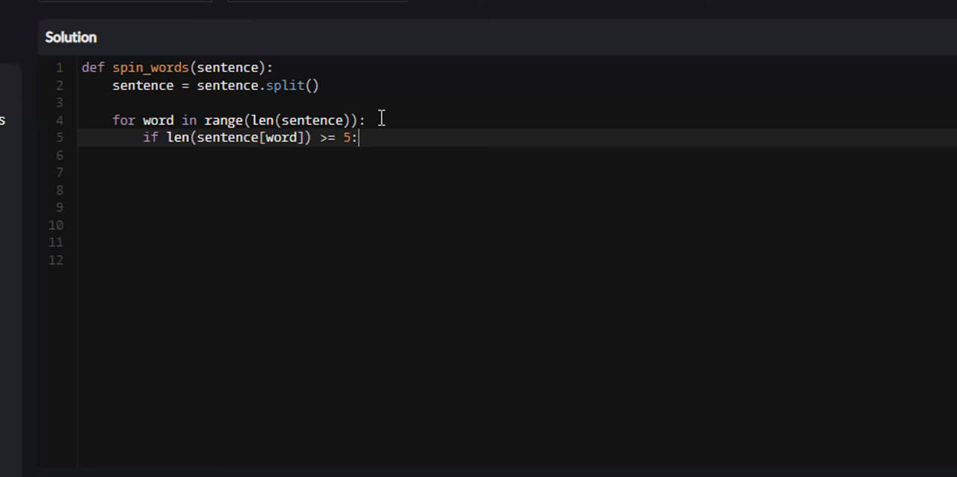
Step: Under the if, set sentence[word] = sentence[word][::-1] to reverse long words
key(enter)
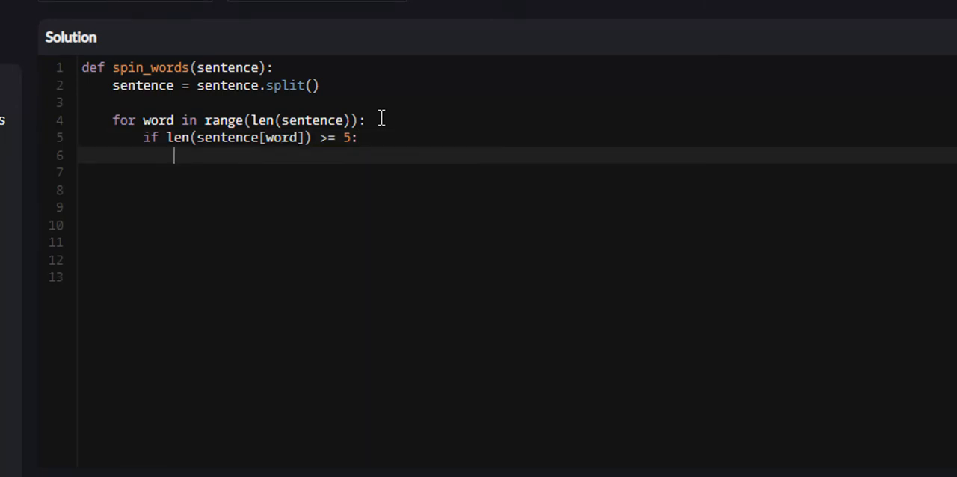
text(sent)
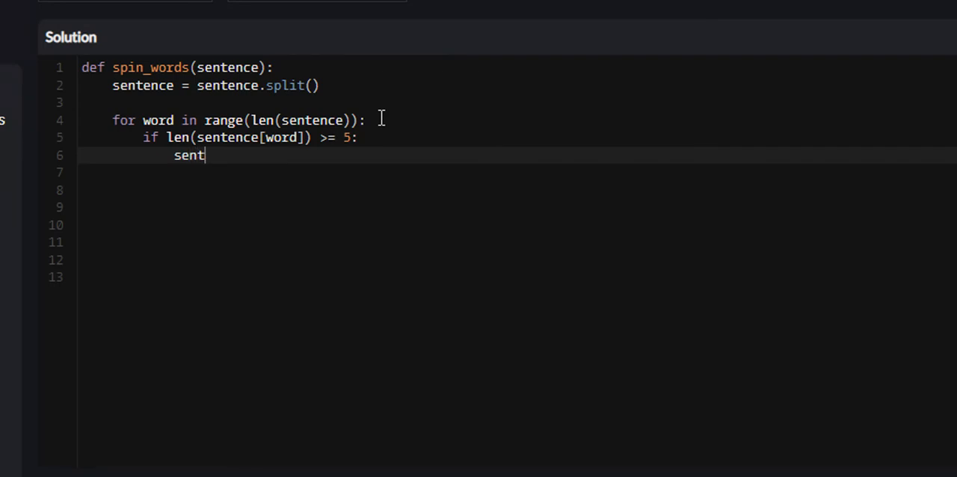
text(ence[w])
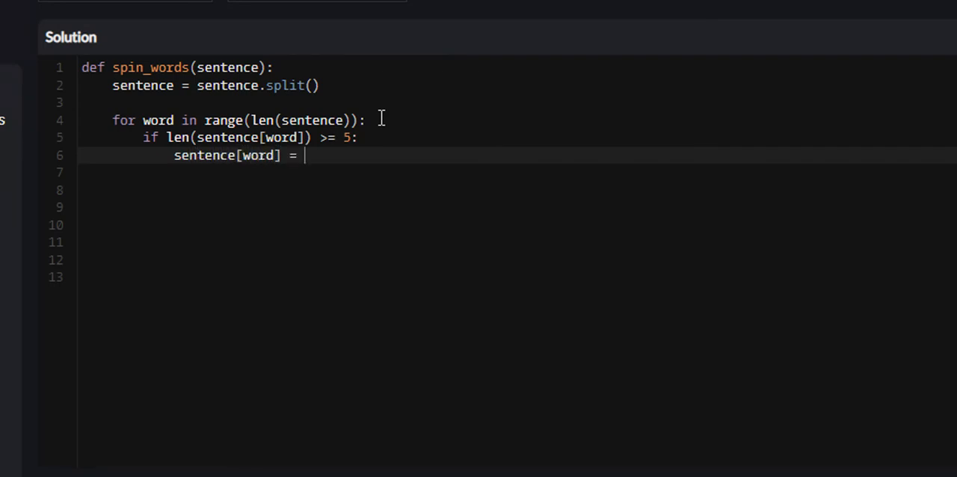
text(sentence)
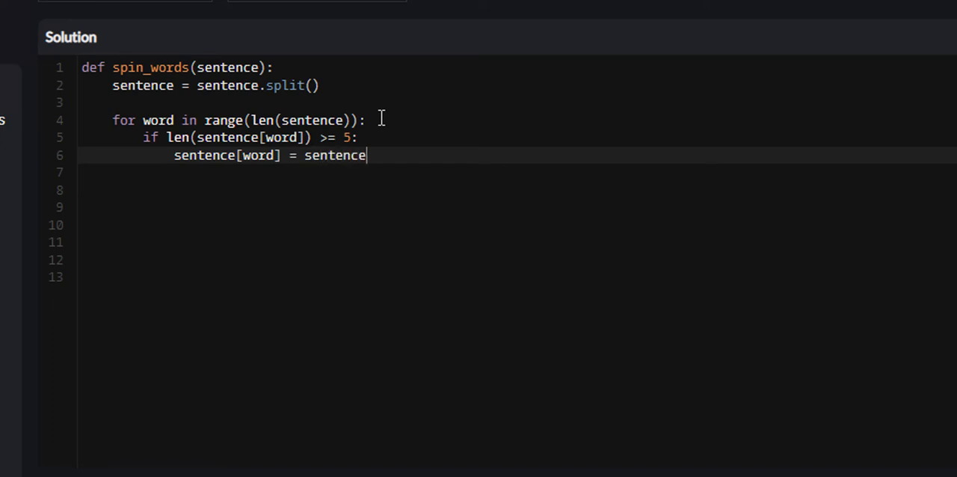
text([word])
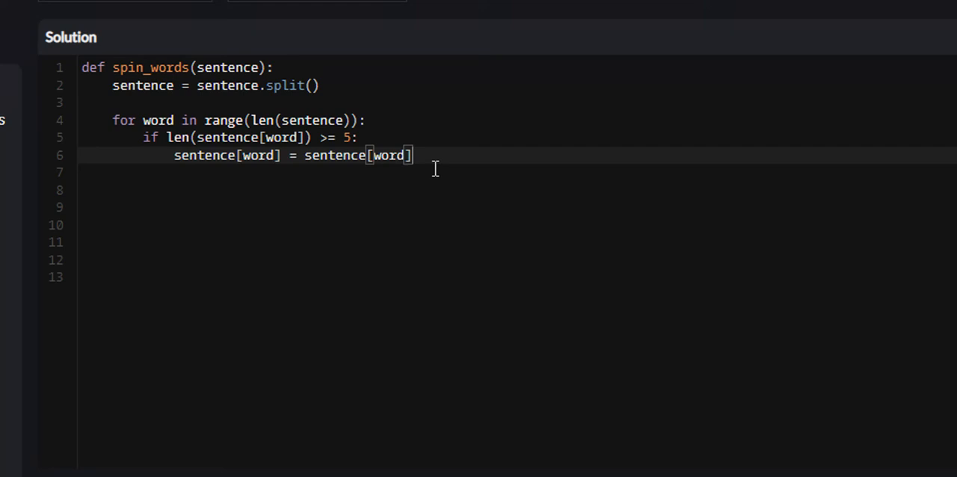
mouse_move(467, 156)
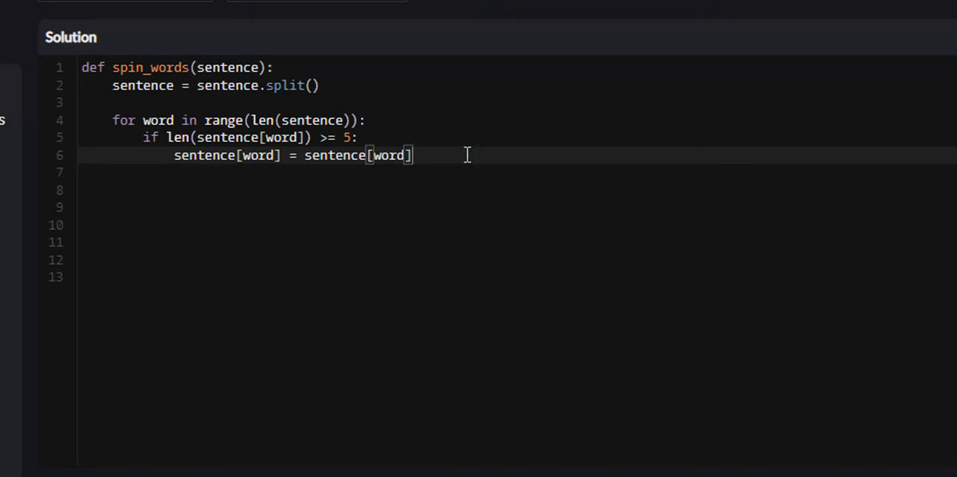
text([::-1])
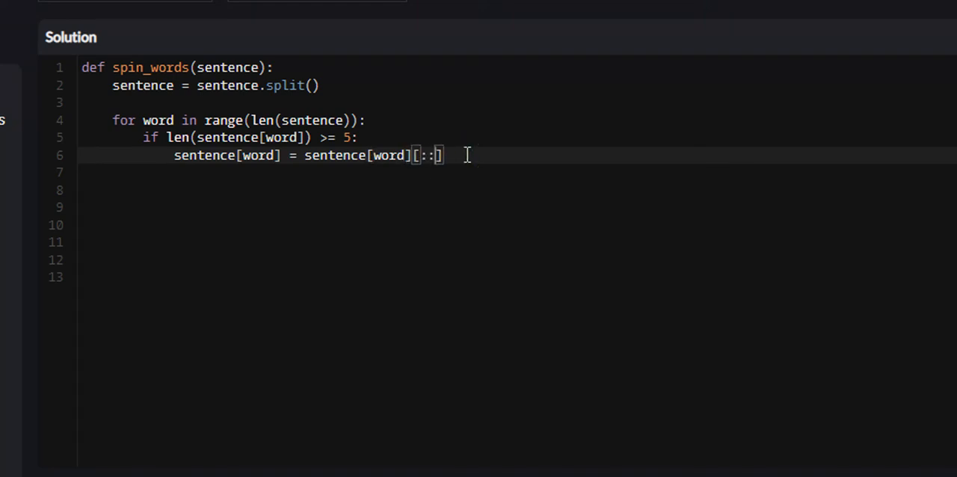
text(-1)
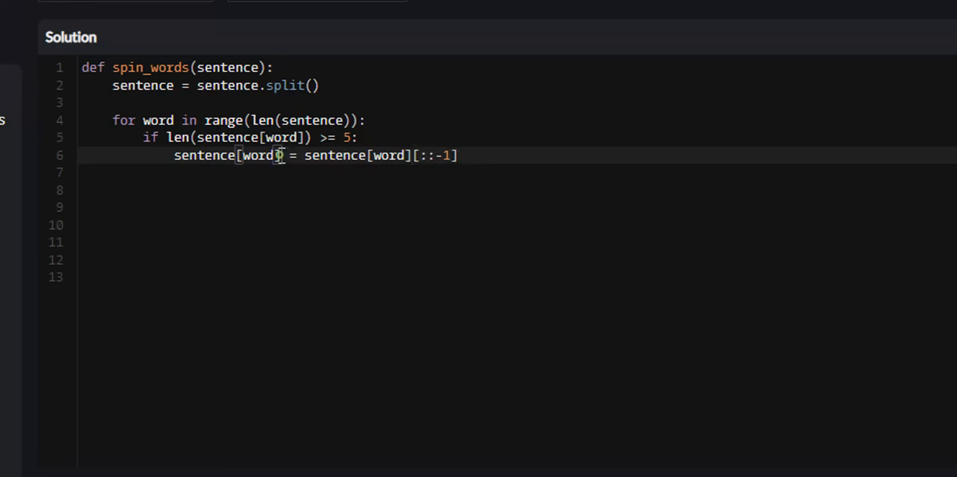
double_click(209, 156)
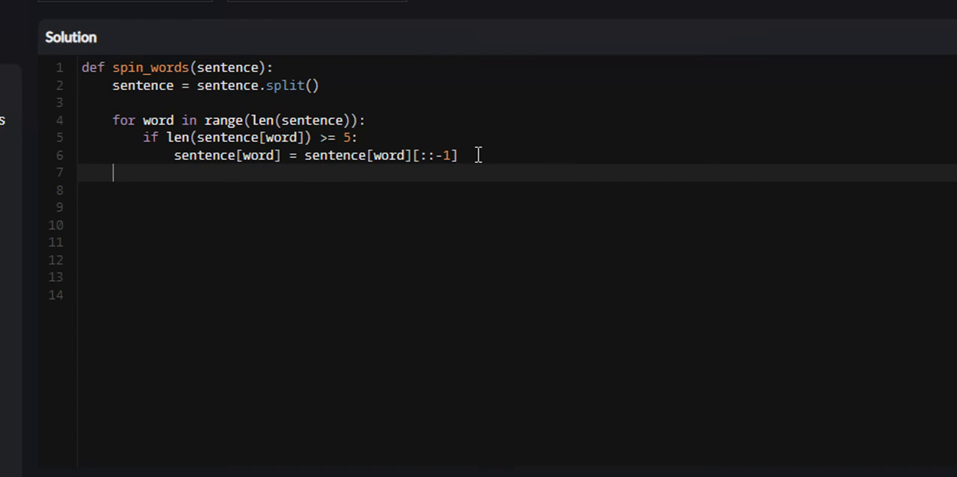
Step: End the function with return sentence at function indentation
text(re)
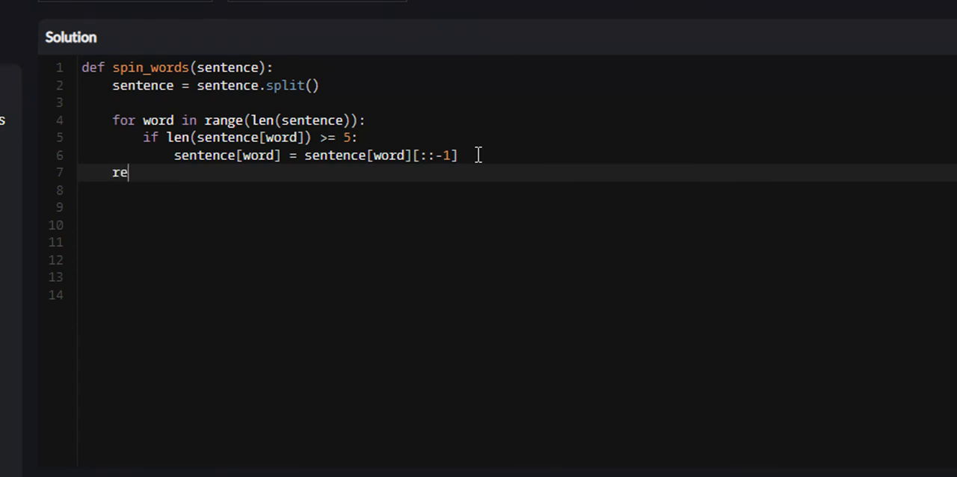
text(turn)
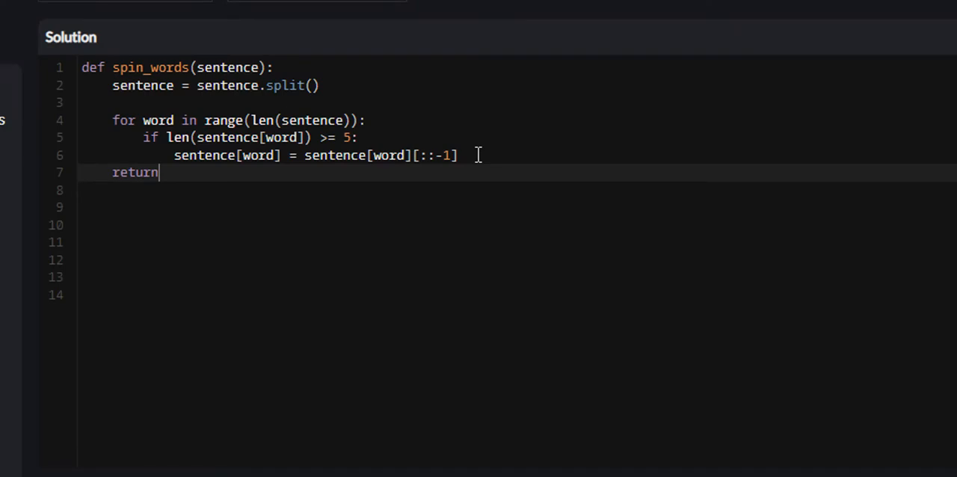
text(sente)
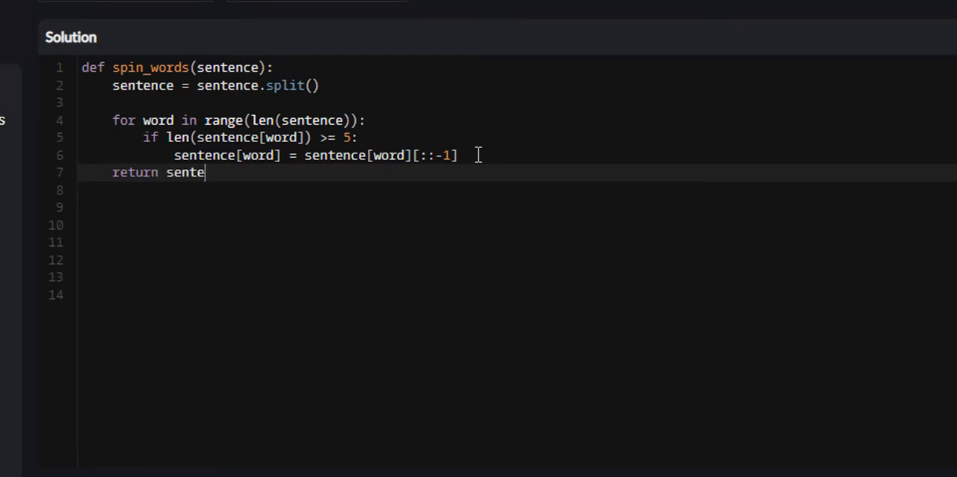
text(nce)
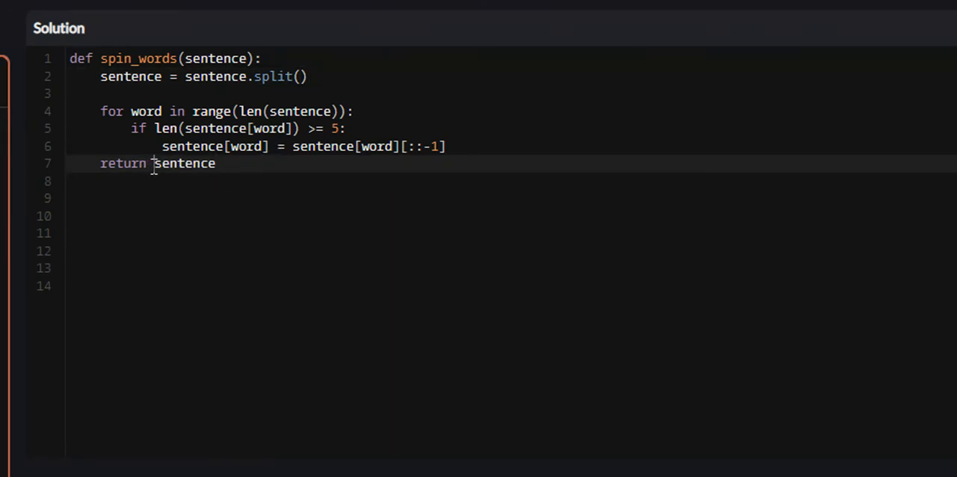
mouse_move(240, 204)
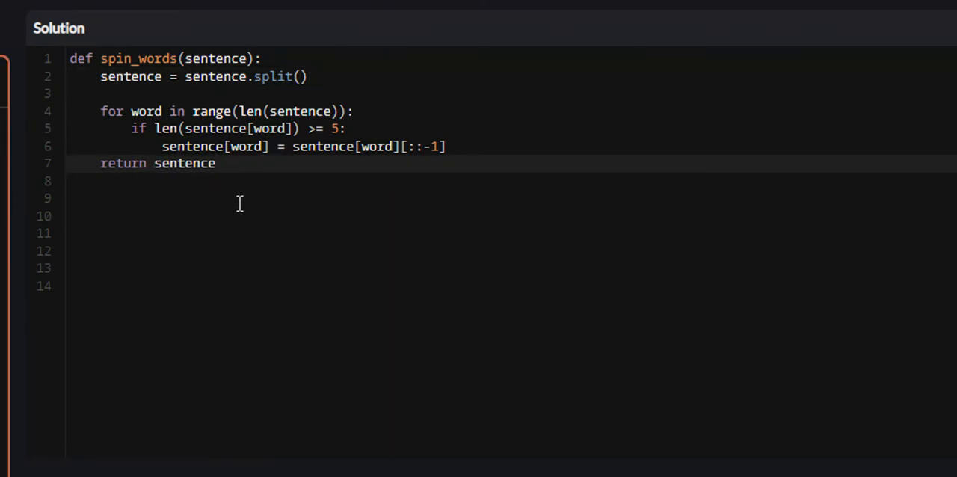
Step: Change the return line to return "".join(sentence)
text("".)
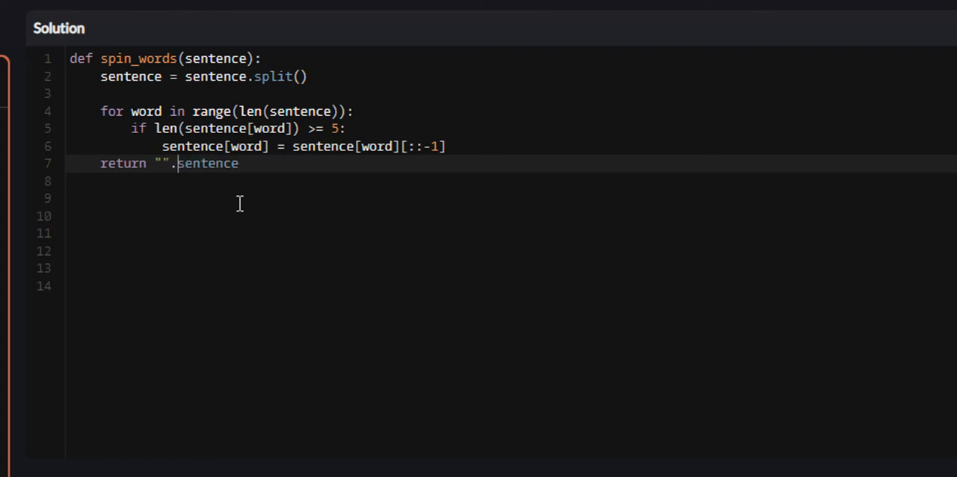
text(join)
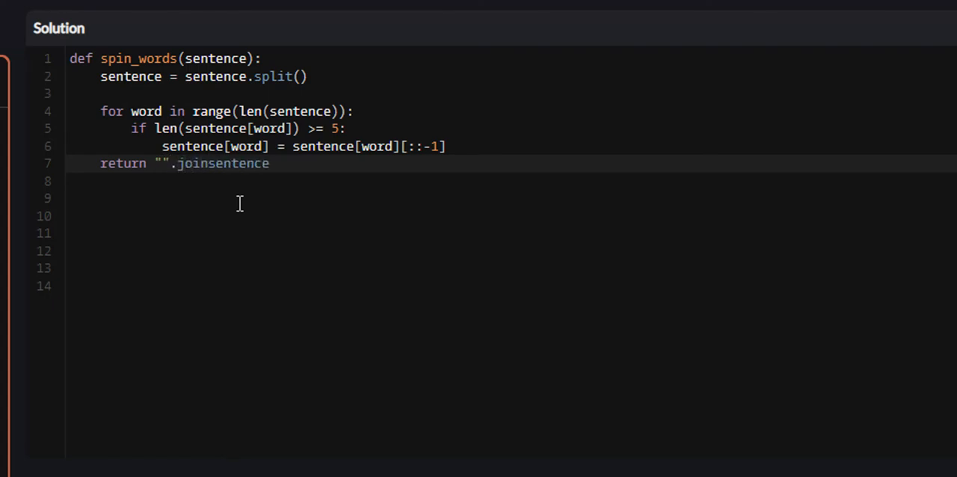
text(()
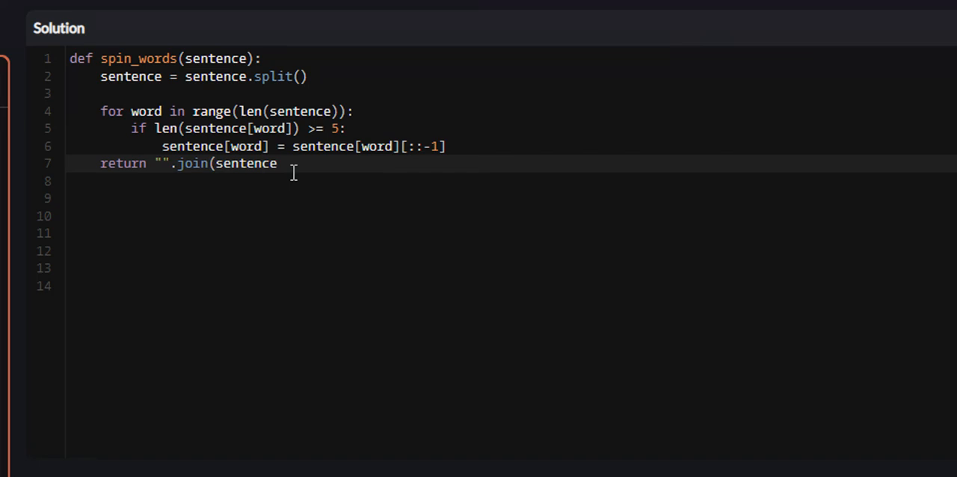
text())
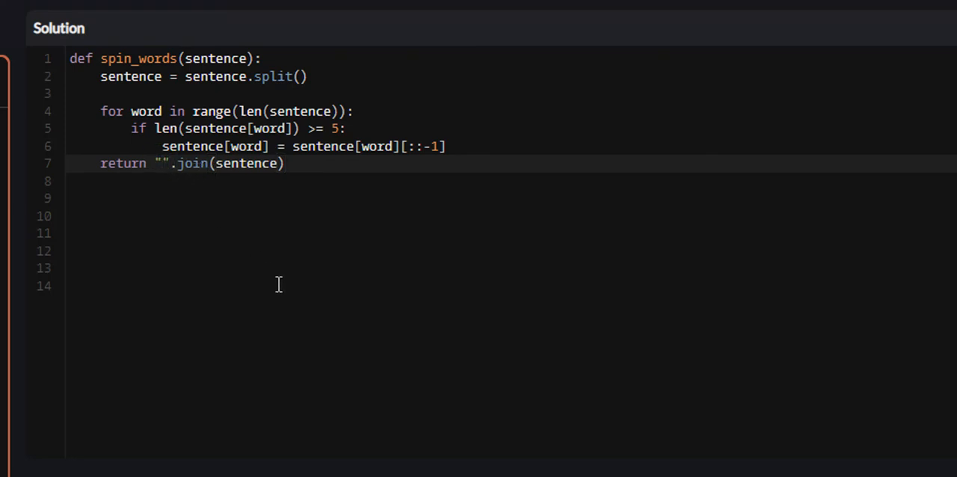
text(@)
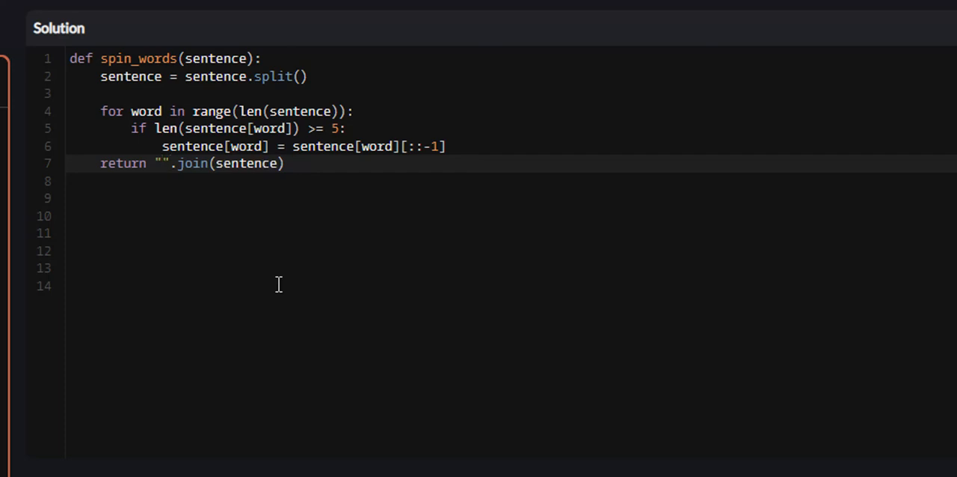
mouse_move(381, 359)
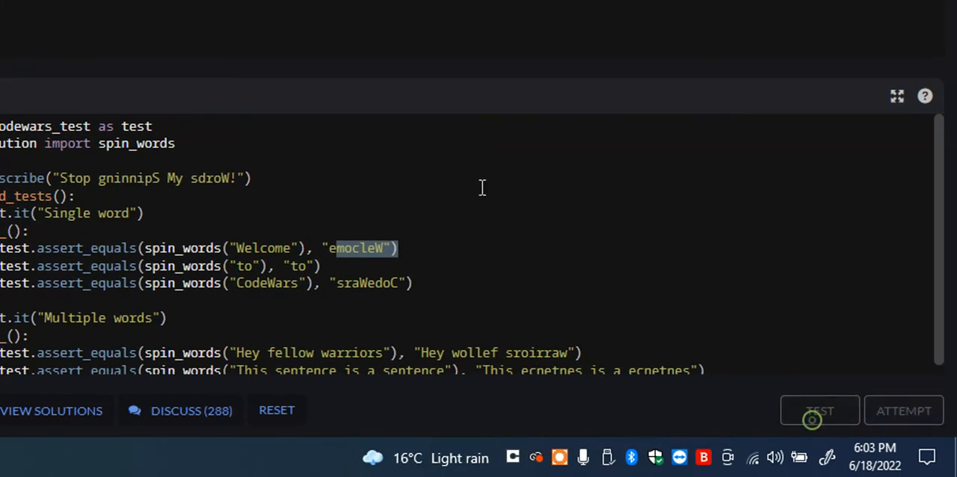
Step: Run the sample tests, revealing multi-word cases fail for missing spaces
click(819, 410)
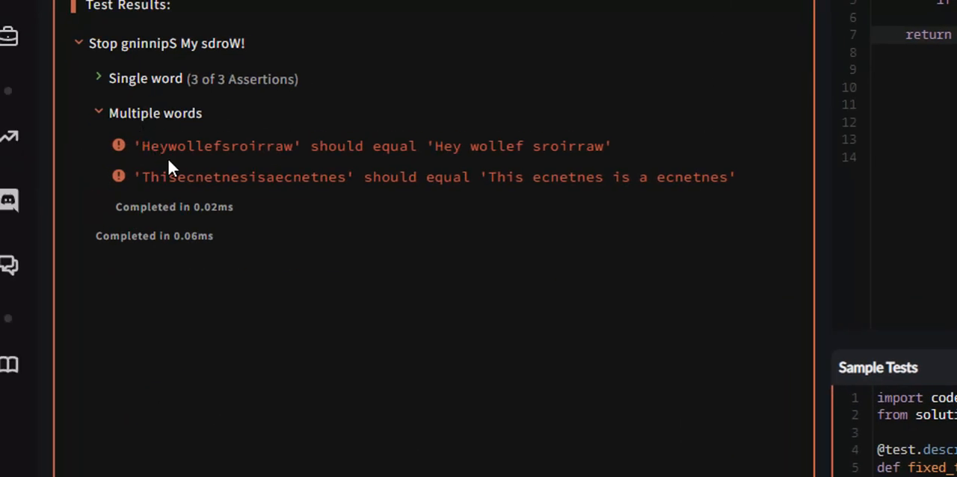
mouse_move(188, 164)
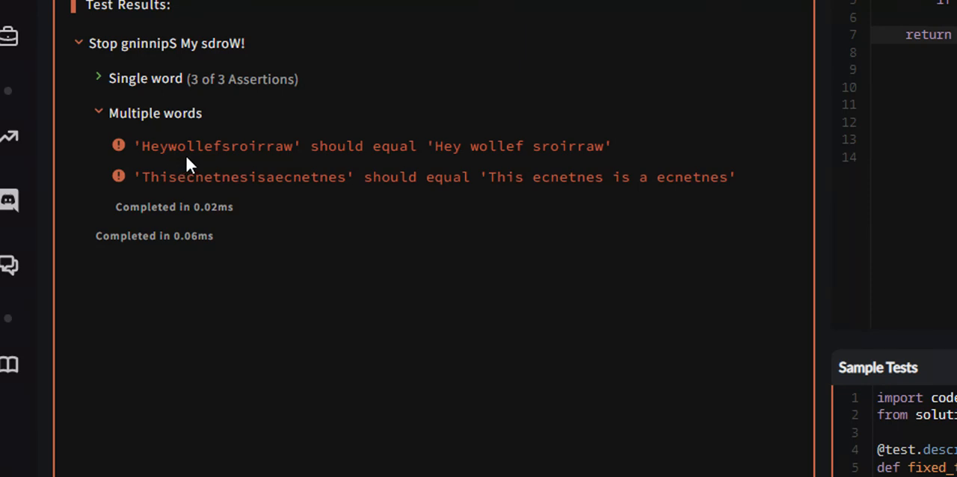
mouse_move(205, 156)
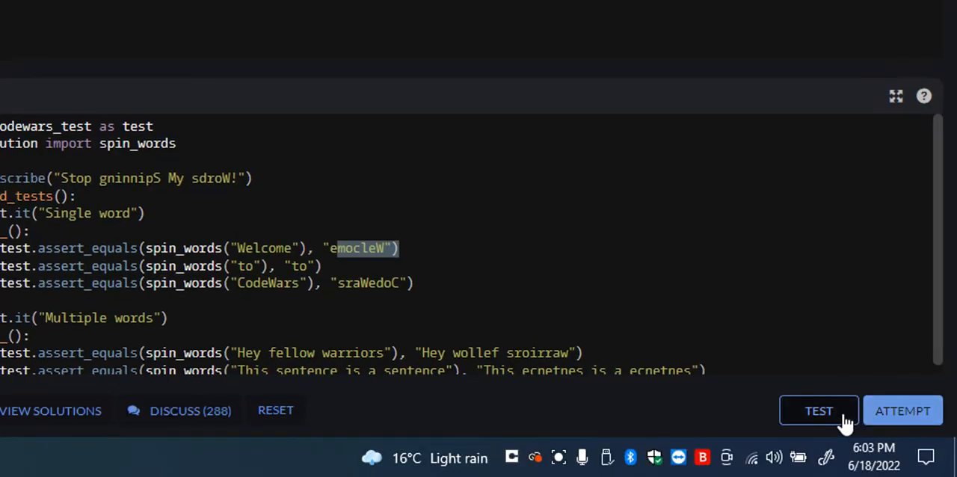
Step: Rerun the tests and attempt the space-joined solution, passing all 25 tests
click(818, 410)
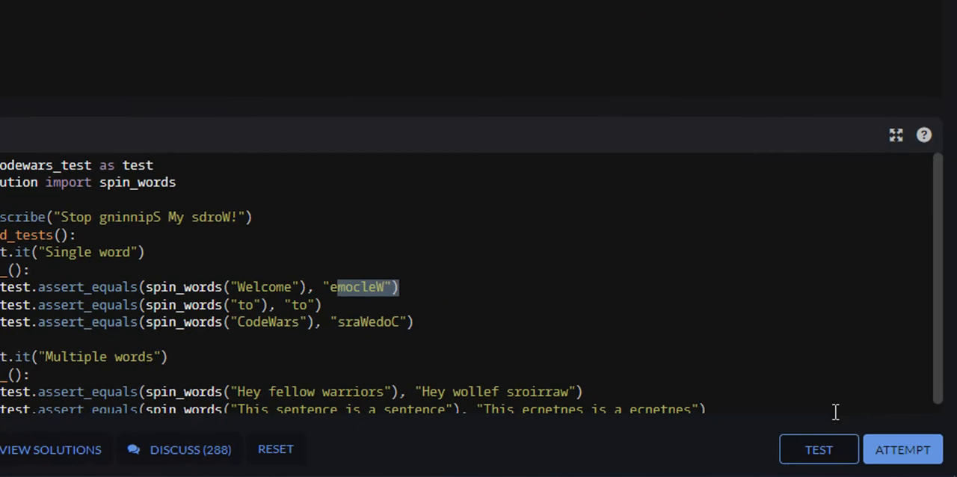
click(818, 449)
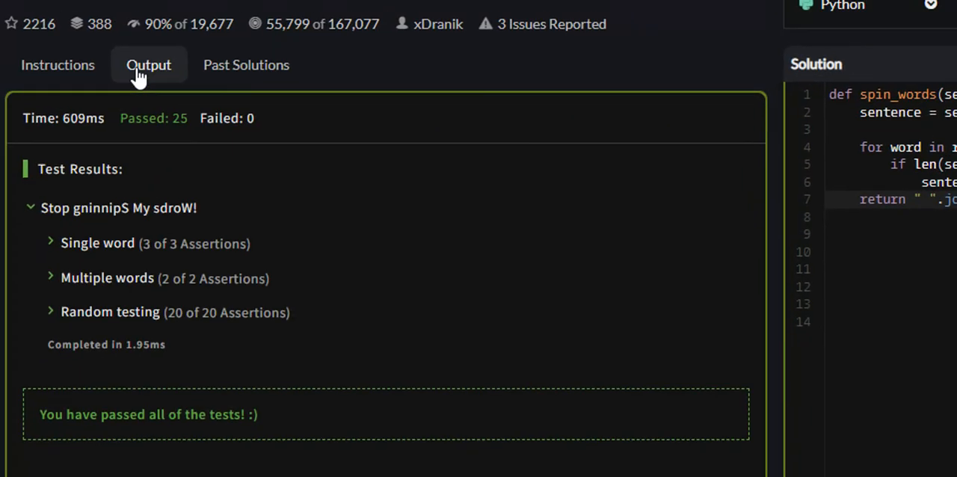